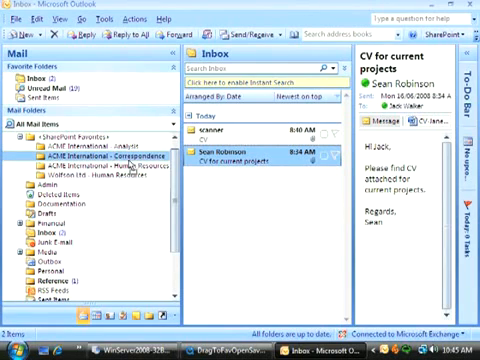
- Browse to the Correspondence library using SharePoint Explorer
left_click(96, 156)
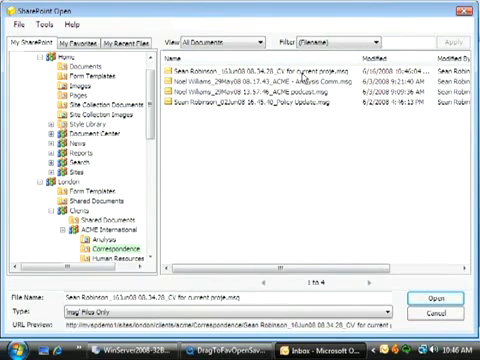
- List the saved emails by subject and open 'CV for current projects'
left_click(250, 72)
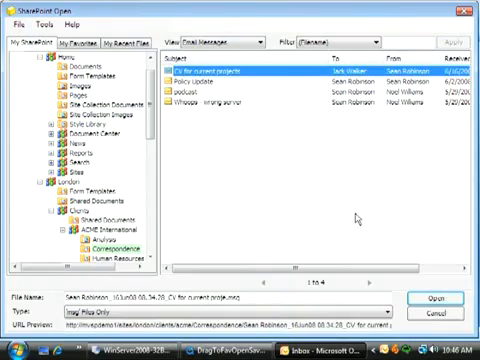
left_click(436, 296)
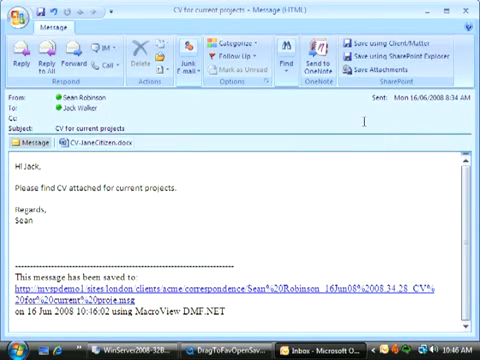
mouse_move(376, 104)
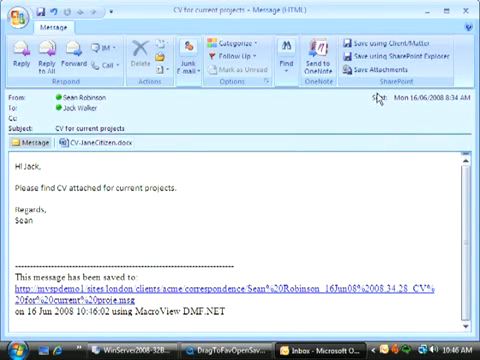
- Start saving the CV attachment and add a library under ACME International to favourites
left_click(390, 56)
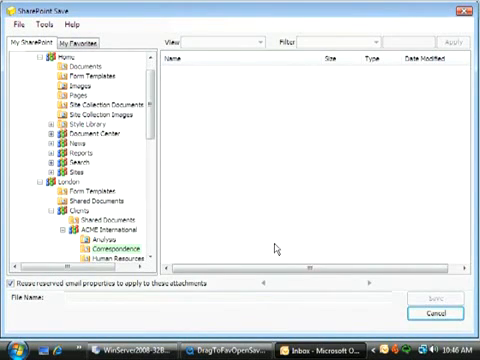
left_click(96, 240)
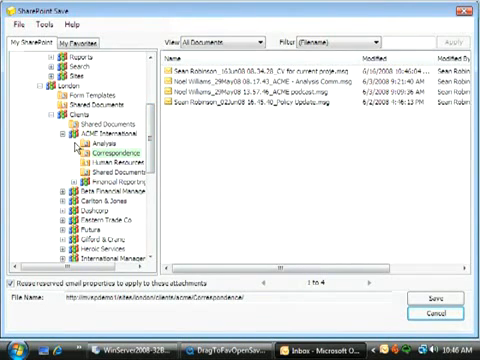
left_click(68, 132)
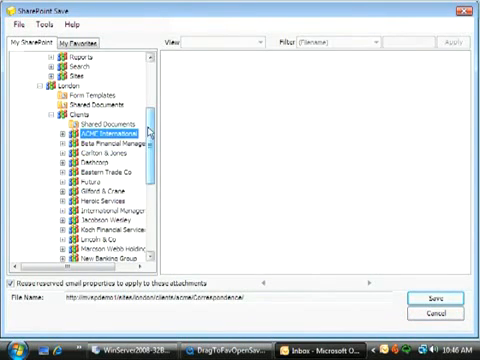
scroll("down", 3)
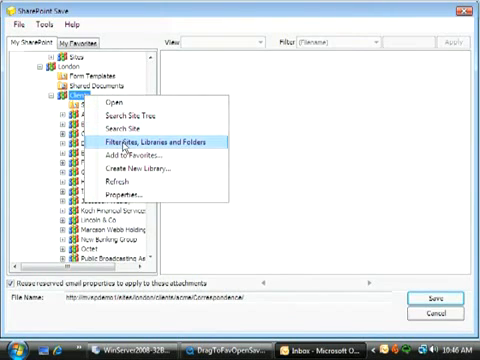
left_click(164, 146)
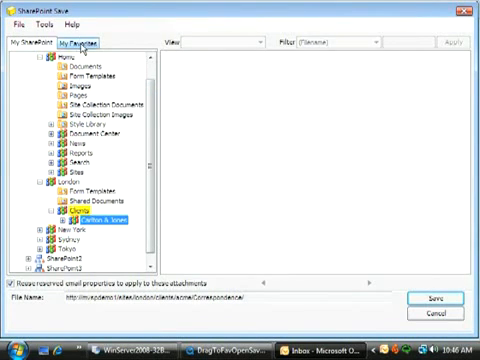
- Save the CV into ACME International - Human Resources with a Category assigned
left_click(86, 44)
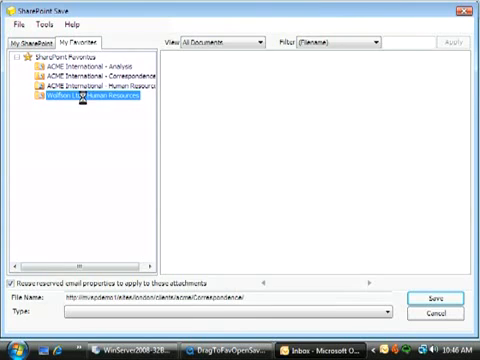
left_click(96, 100)
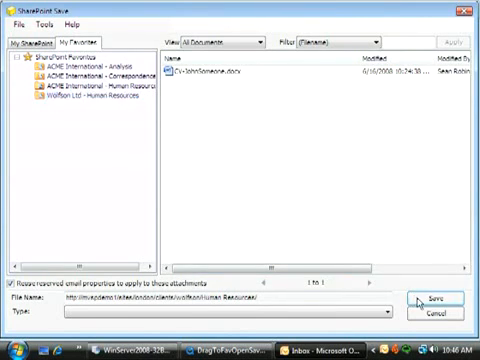
left_click(432, 300)
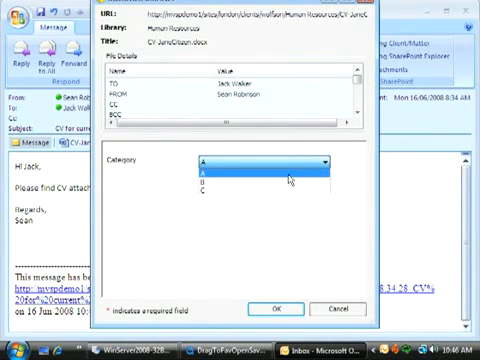
left_click(270, 308)
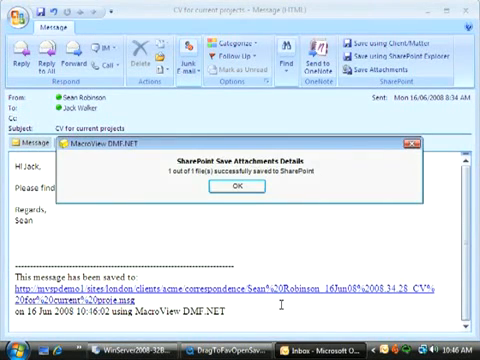
left_click(238, 188)
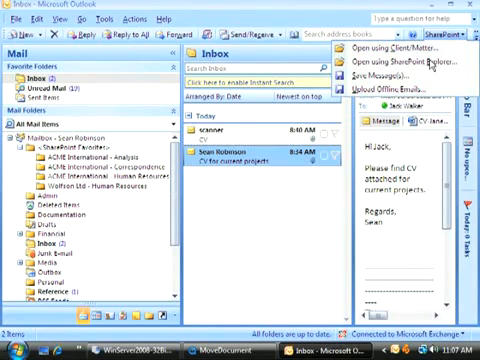
- Move the CV docx to the other Human Resources library and set Another Category
left_click(390, 62)
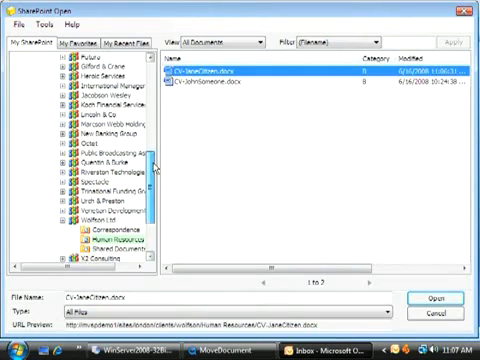
scroll("down", 3)
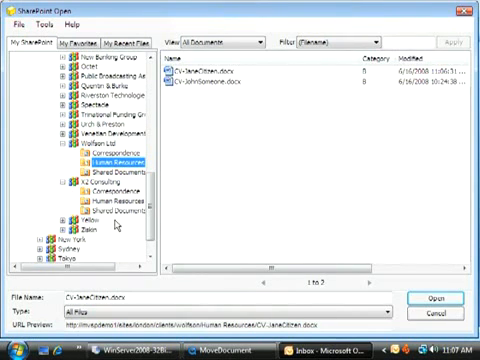
left_click(200, 76)
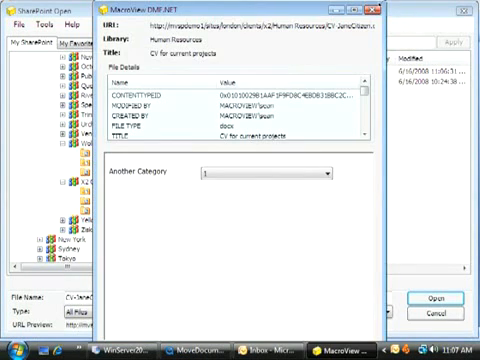
left_click(324, 174)
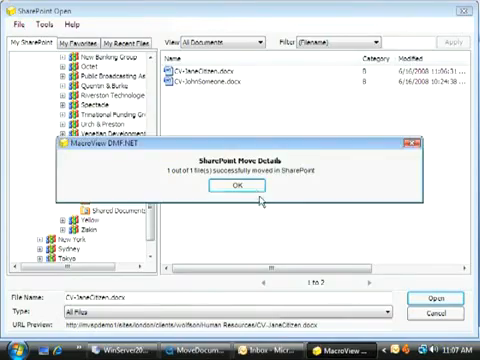
left_click(236, 190)
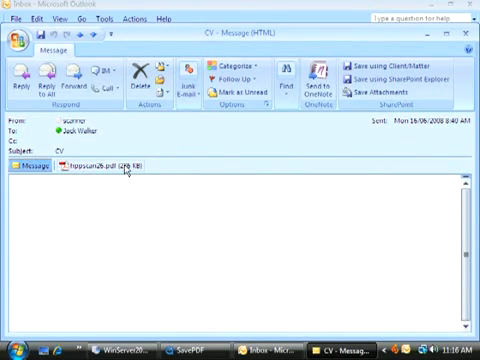
- Save the scanned CV PDF into Human Resources with a value for Another Category
double_click(100, 164)
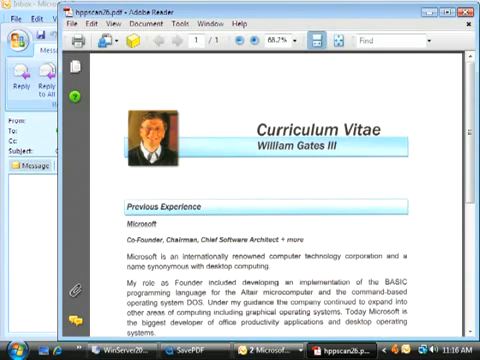
mouse_move(132, 44)
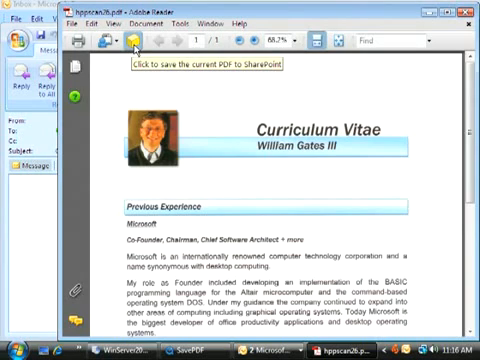
left_click(132, 40)
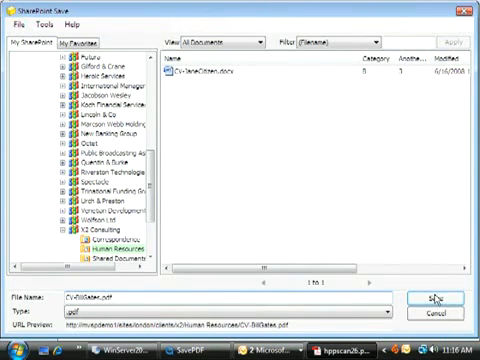
left_click(424, 300)
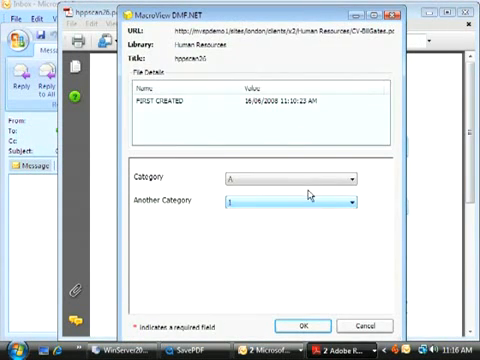
left_click(350, 204)
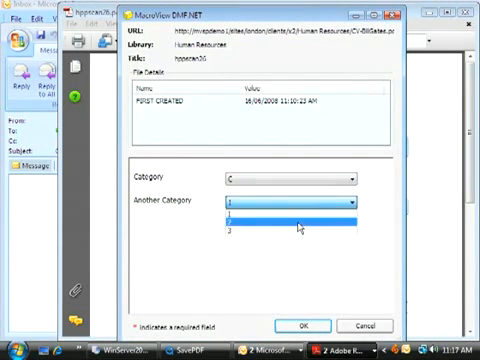
left_click(294, 324)
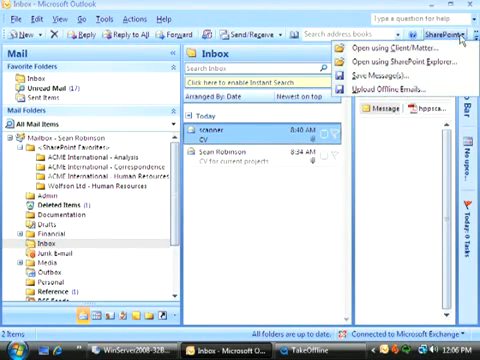
- List the emails saved in the ACME International Correspondence library
left_click(396, 62)
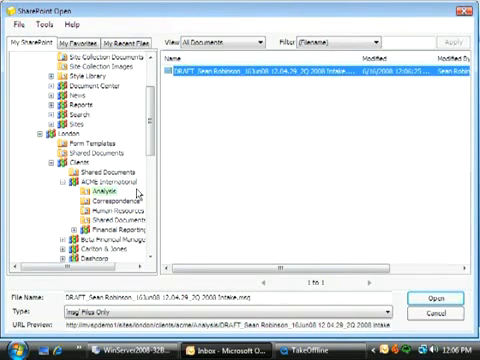
left_click(100, 186)
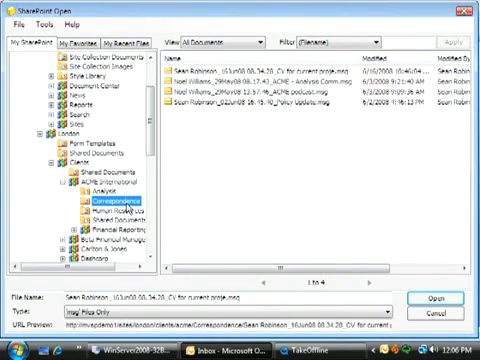